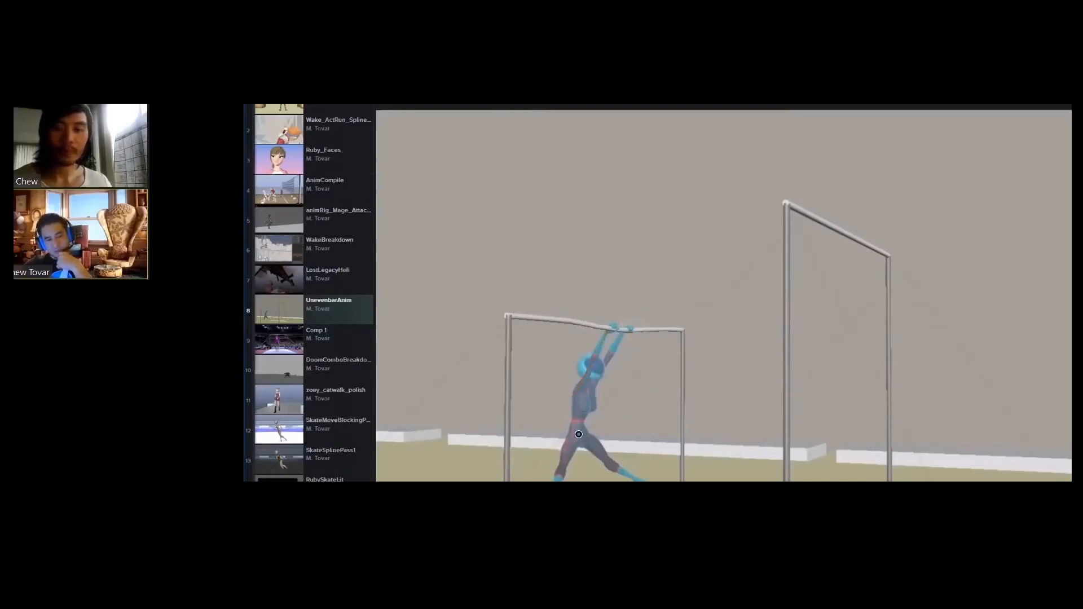
mouse_move(464, 451)
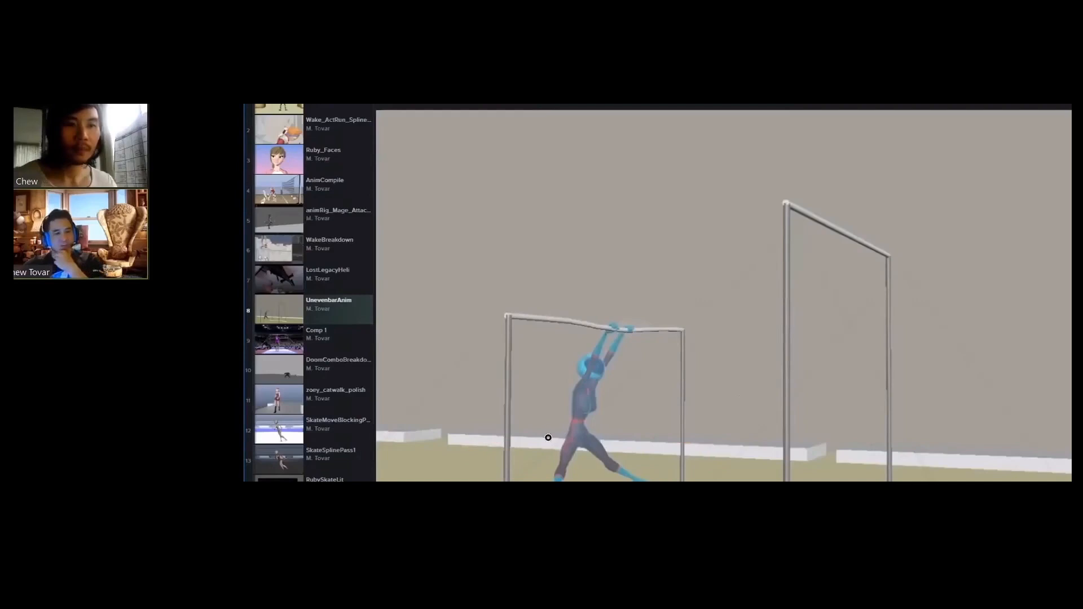
mouse_move(538, 433)
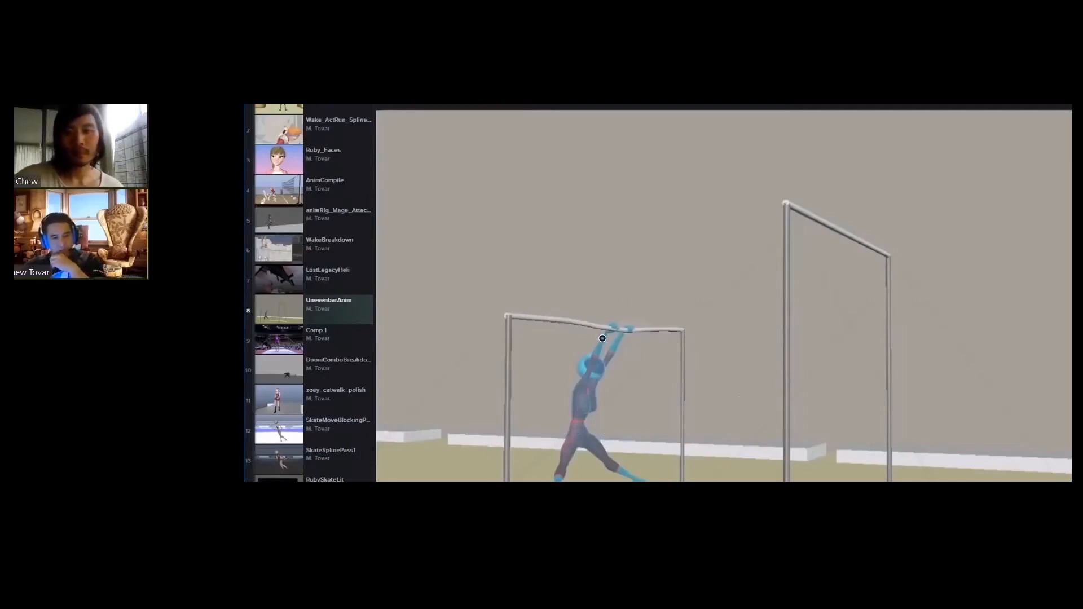
Step: Draw a red freehand circle around the hands gripping the low bar, plus an arrow pointing at them
drag(587, 304, 642, 338)
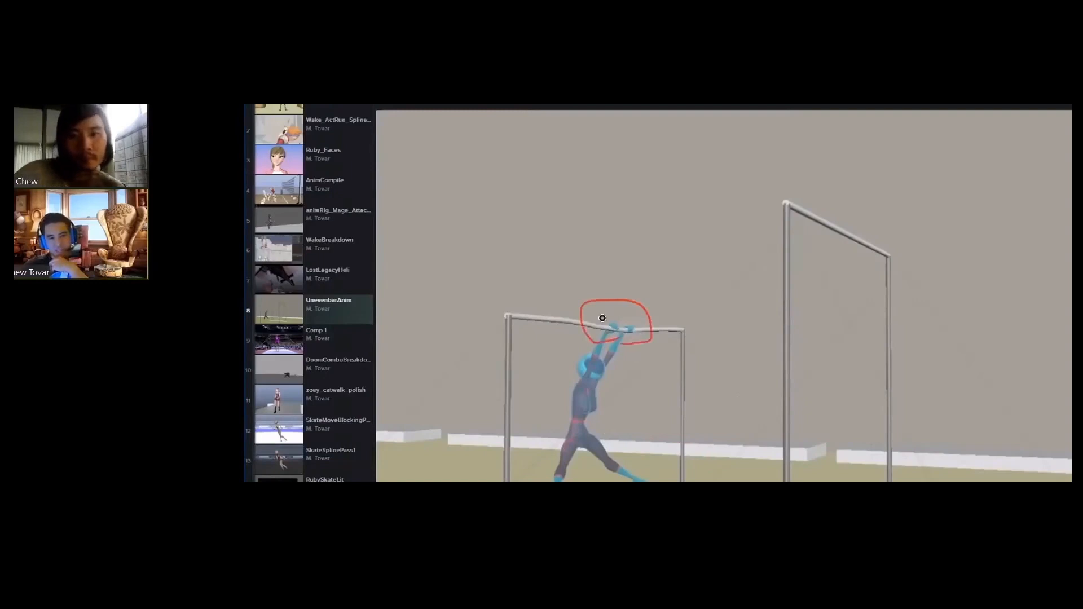
drag(683, 256, 663, 310)
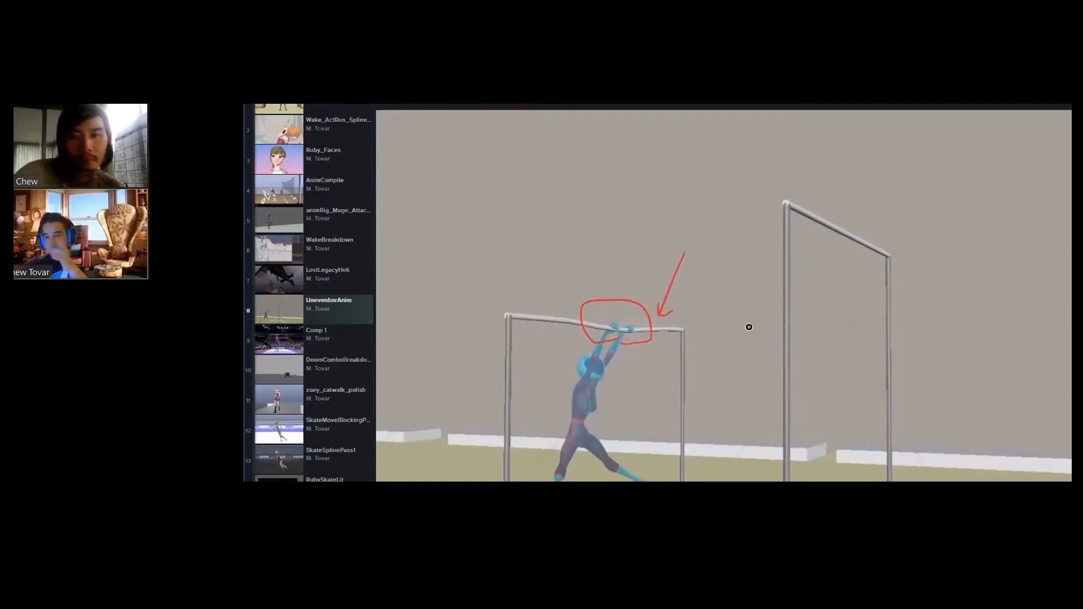
mouse_move(746, 339)
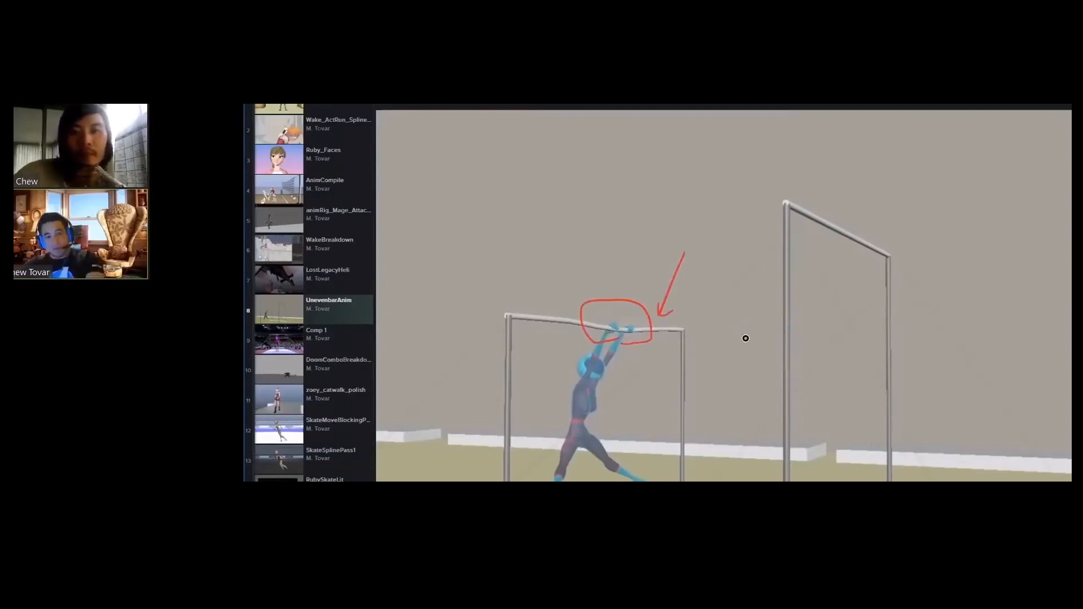